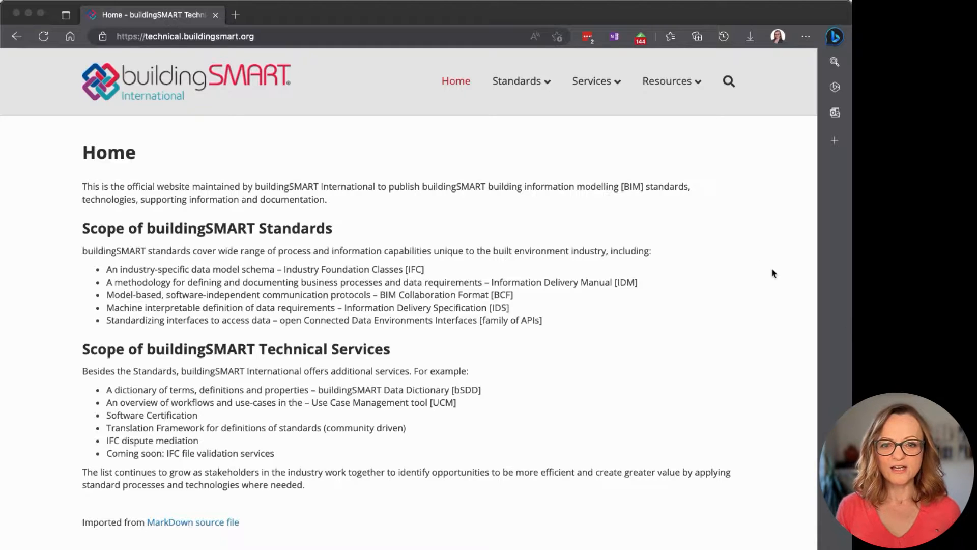
# Navigate via the Standards menu to the IFC specifications database page.
pyautogui.click(515, 81)
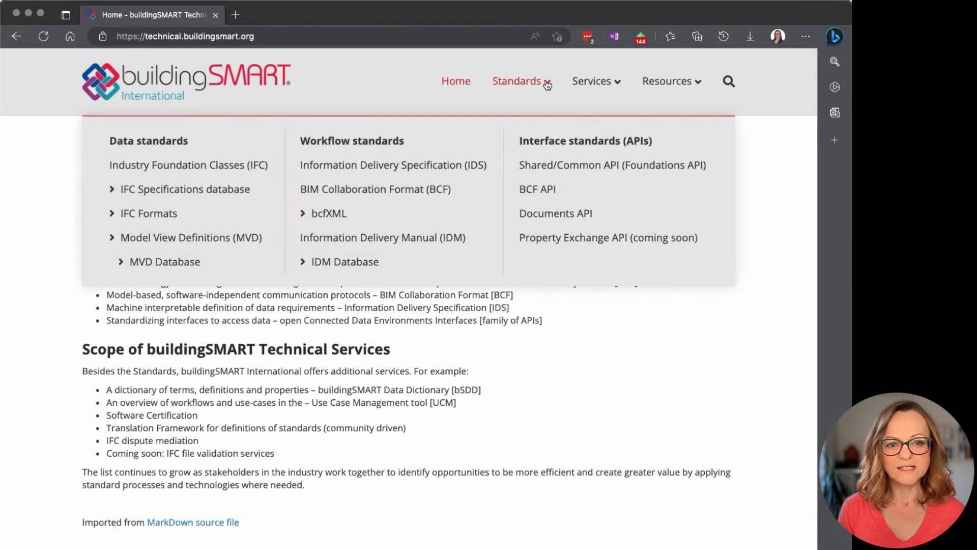
pyautogui.click(184, 189)
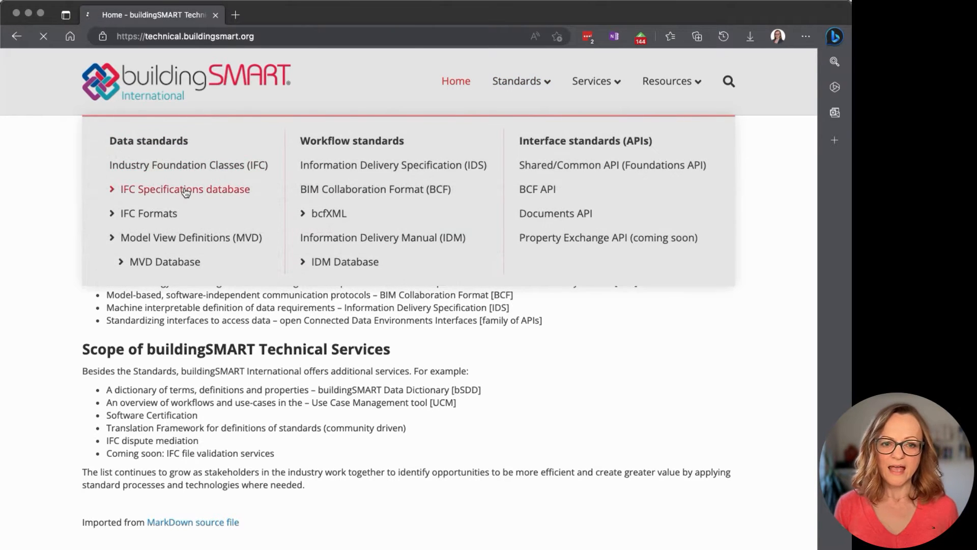
pyautogui.click(184, 189)
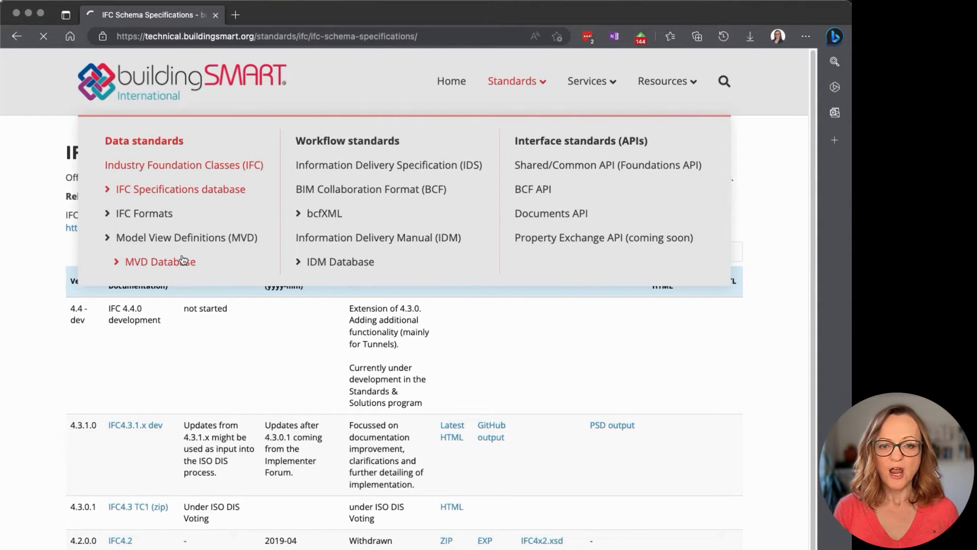
# Go to the MVD Database page from the Standards menu.
pyautogui.click(160, 261)
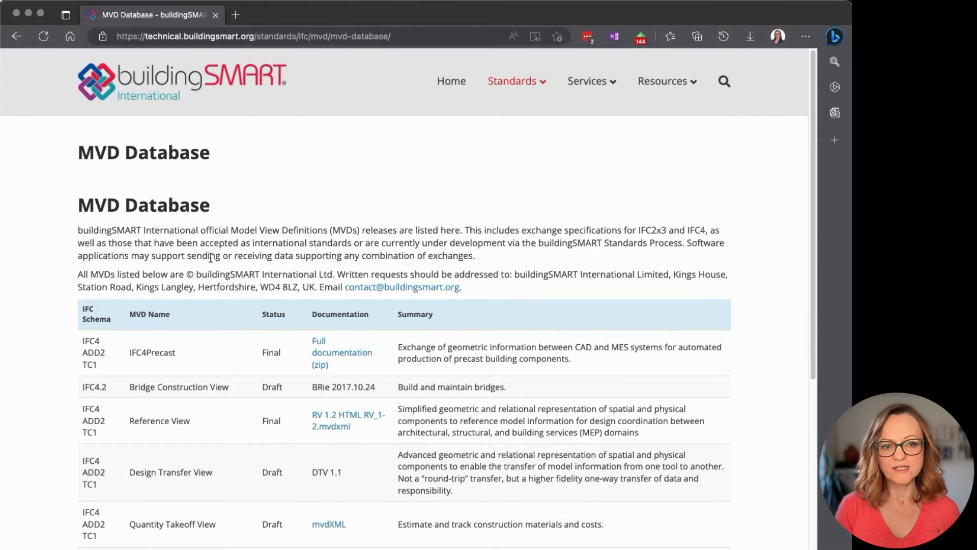
pyautogui.moveTo(747, 484)
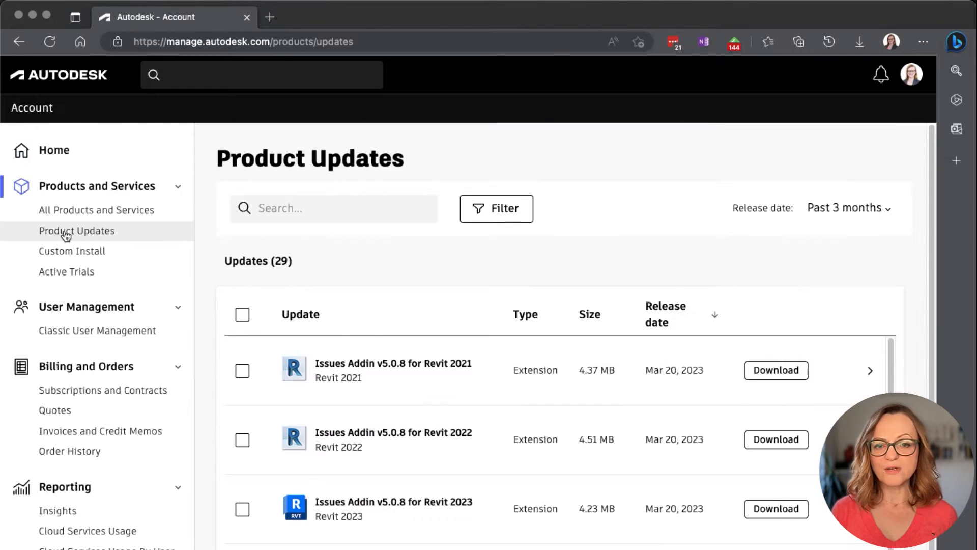
# Search product updates for 'ifc' and filter them to Civil 3D only.
pyautogui.write('ifc')
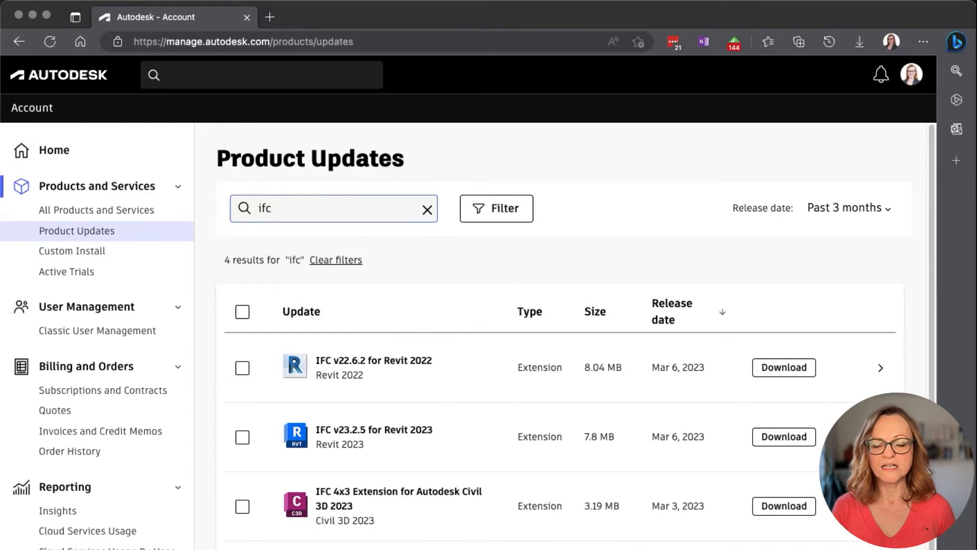
pyautogui.click(496, 208)
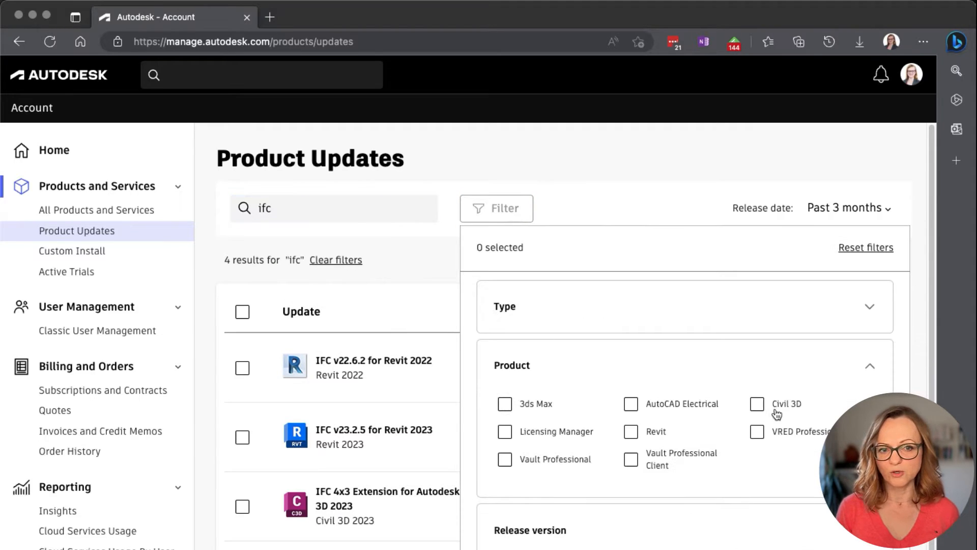
pyautogui.click(757, 404)
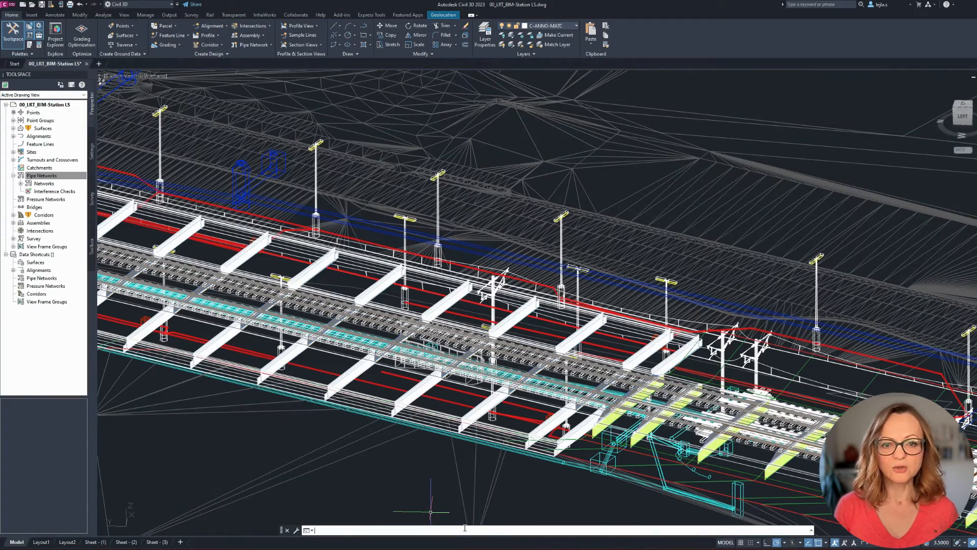
# Run IFCINFRAHELP to show the IFC 4x3 Extension help page.
pyautogui.write('ifcinfra')
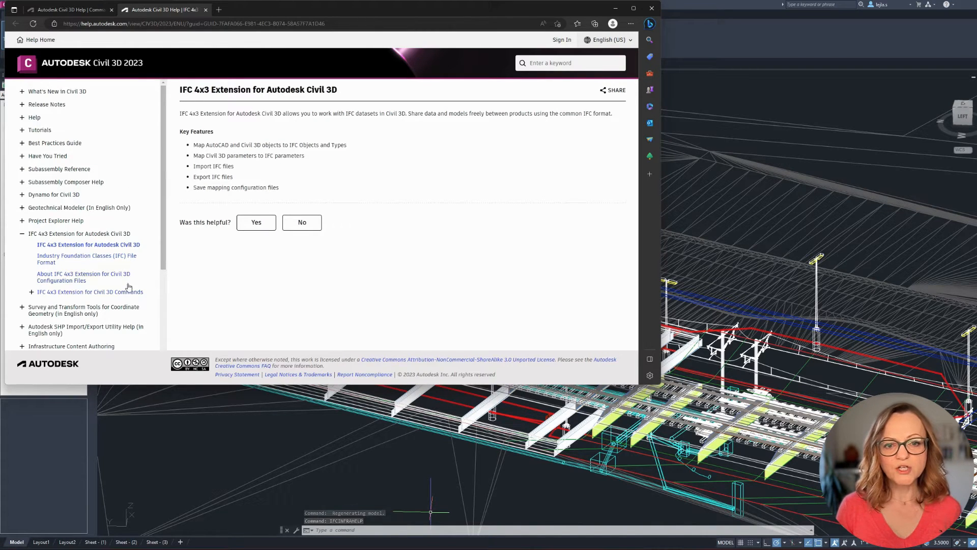
# Read the IFCInfraSaveConfig and IFCInfraSaveMappingConfig command help pages.
pyautogui.click(30, 291)
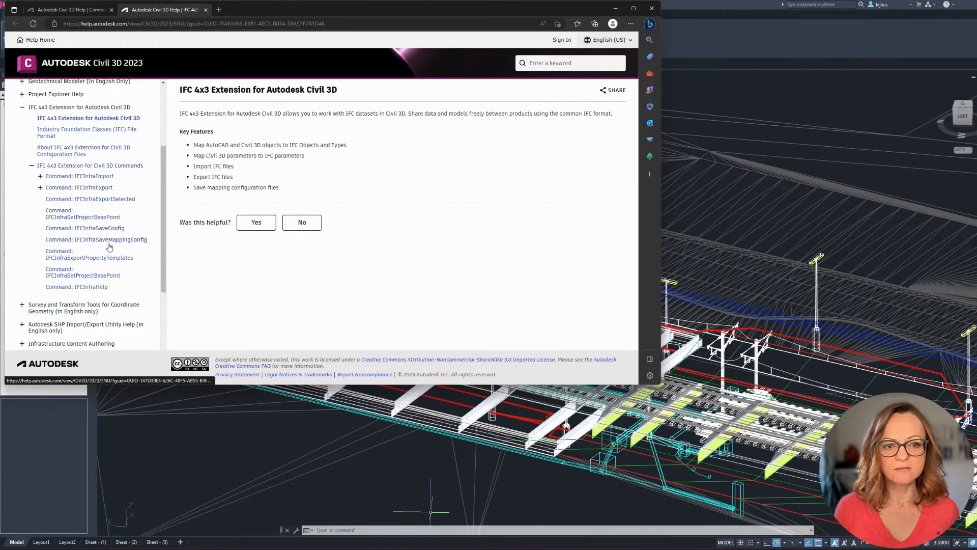
pyautogui.click(85, 227)
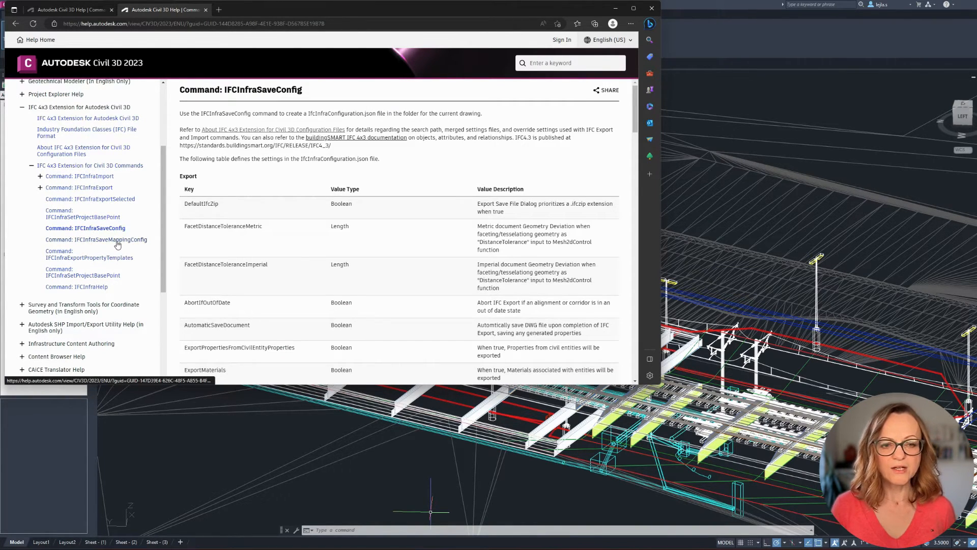
pyautogui.click(96, 243)
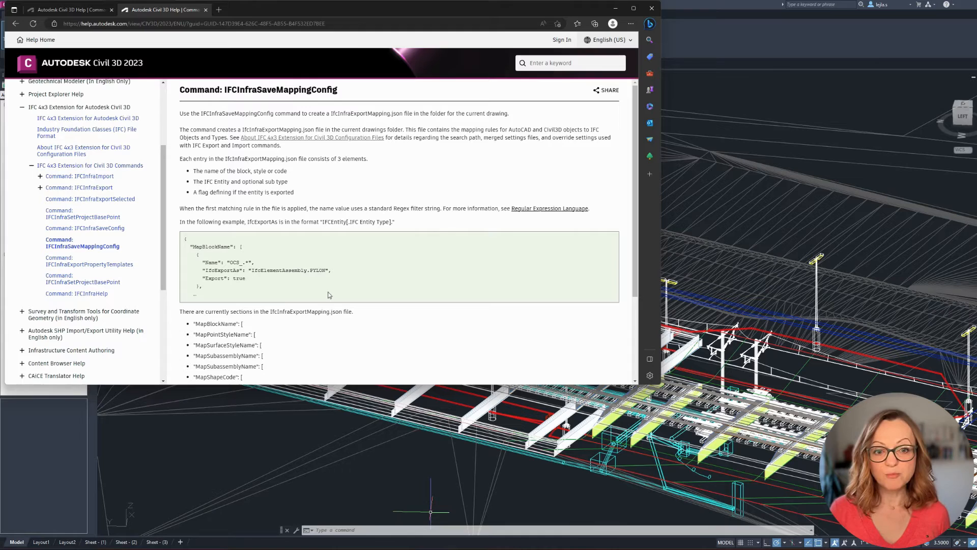
pyautogui.moveTo(710, 172)
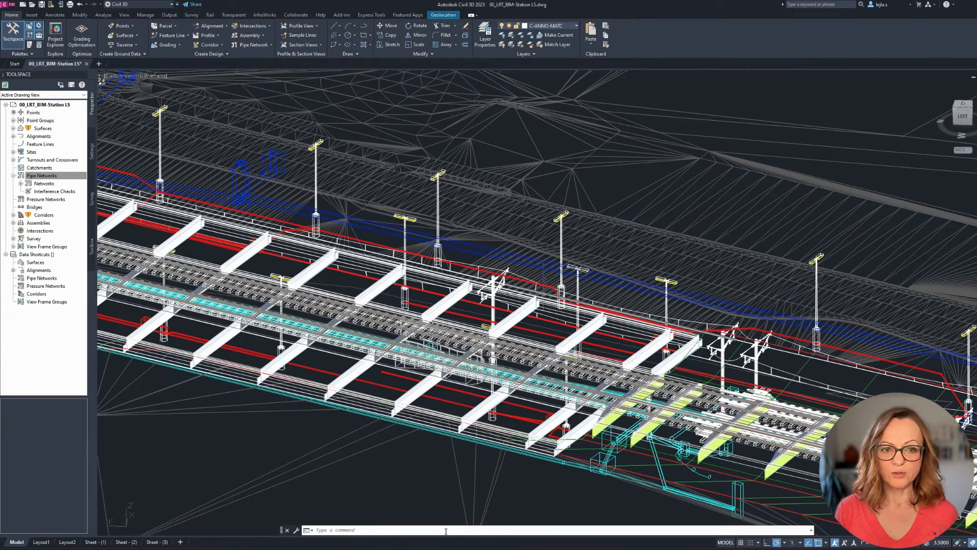
# Run IFCINFRAEXPORT and save the station as 00_LRT_BIM-Station LS.ifc.
pyautogui.write('ifcinf')
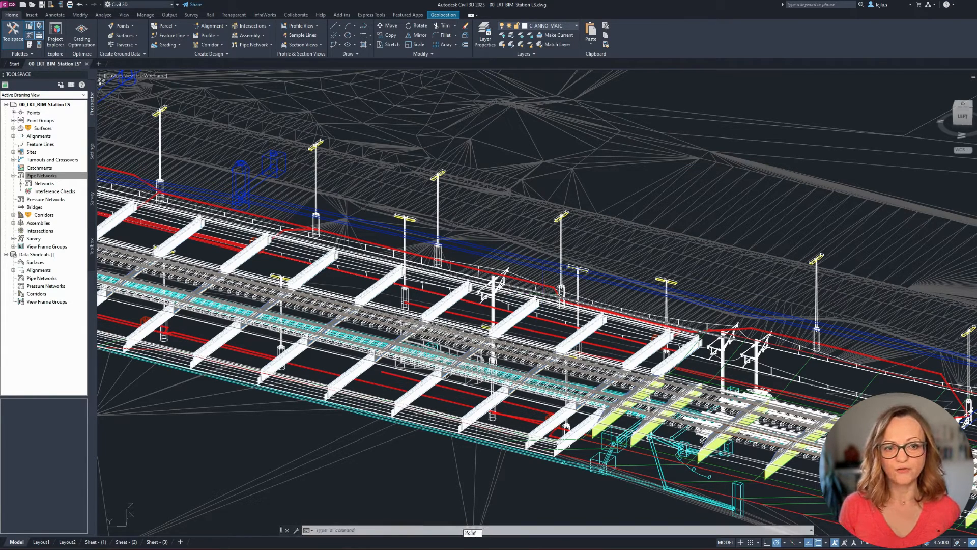
pyautogui.write('ifcinfra')
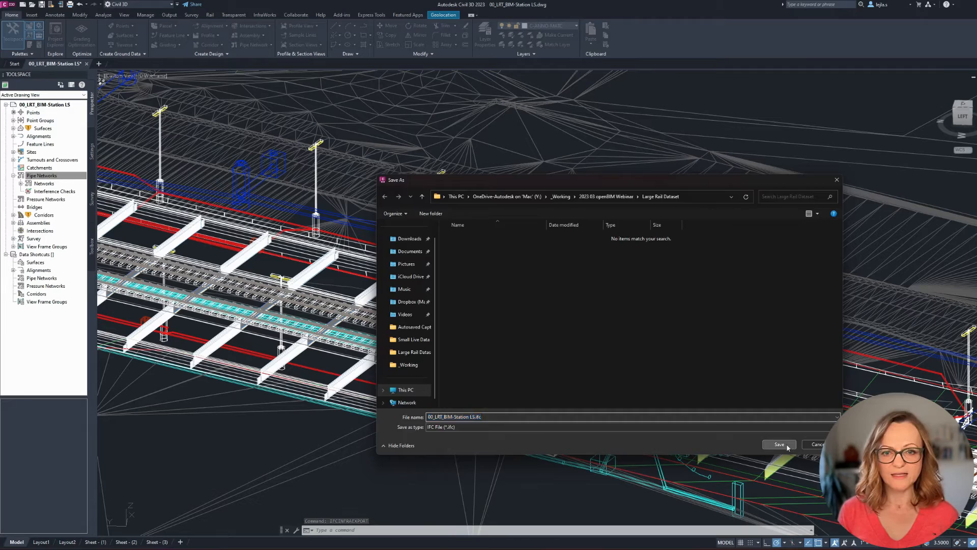
pyautogui.click(778, 444)
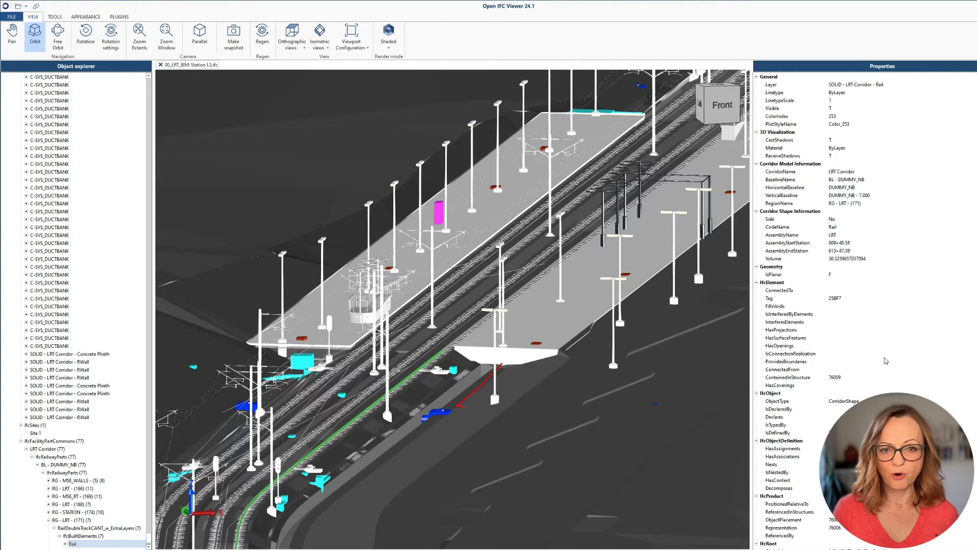
pyautogui.scroll(-3)
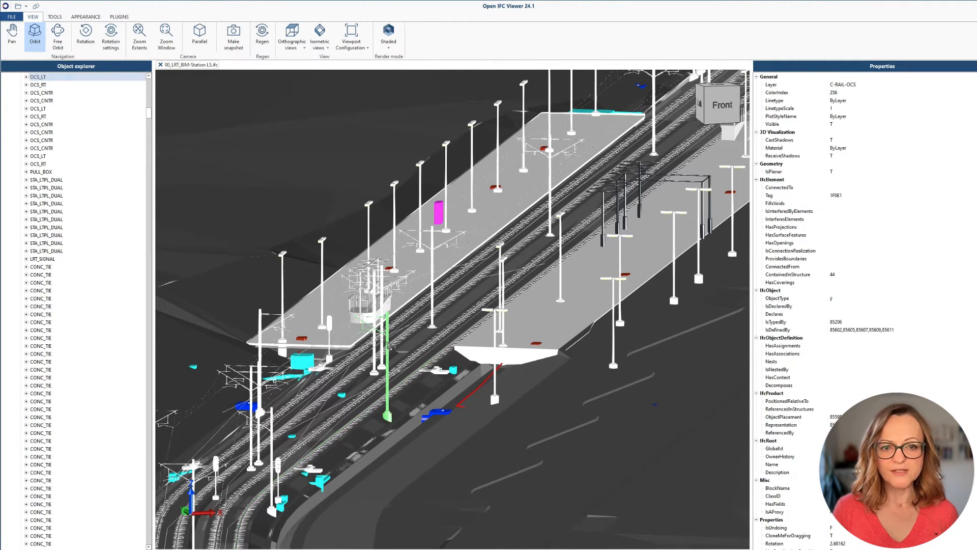
pyautogui.scroll(-3)
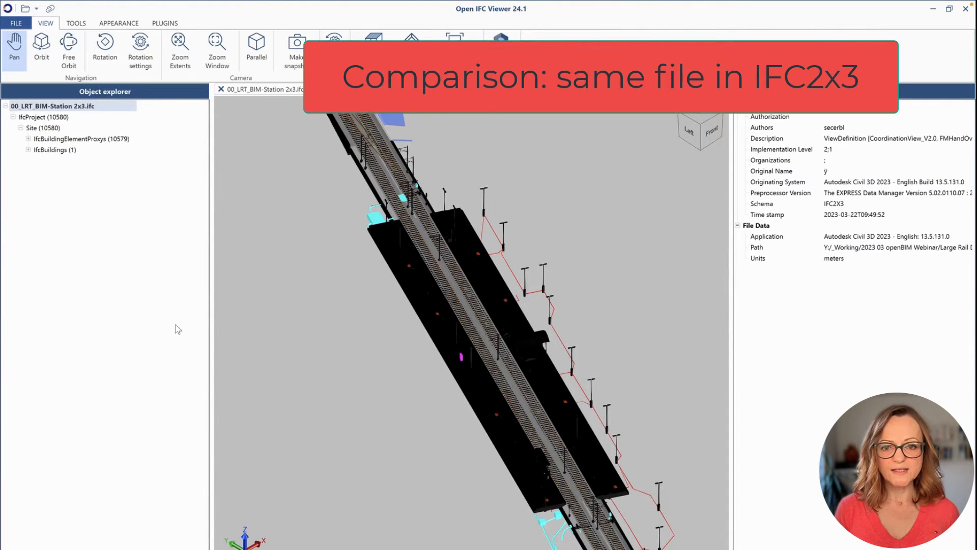
# Expand the IfcBuildingElementProxys group under Site in the 2x3 file.
pyautogui.click(83, 138)
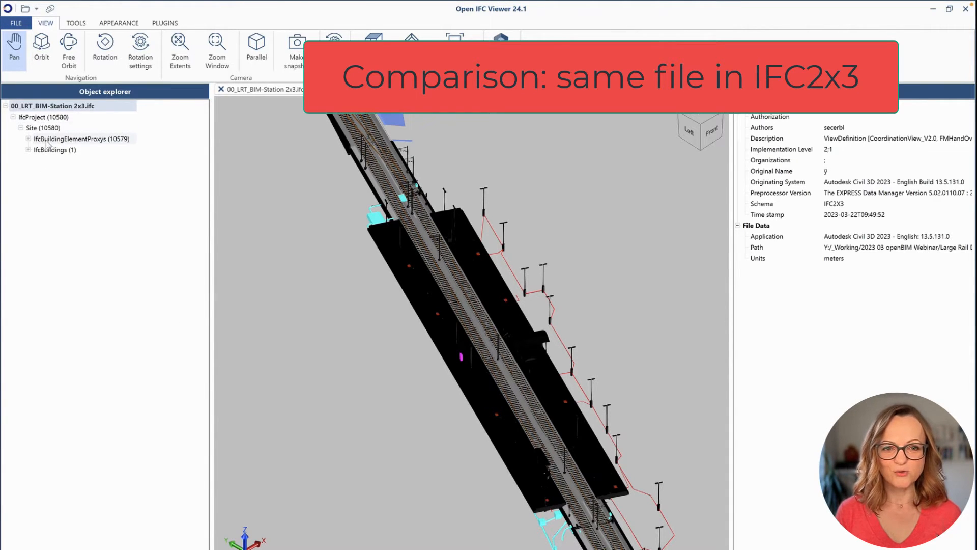
pyautogui.click(81, 138)
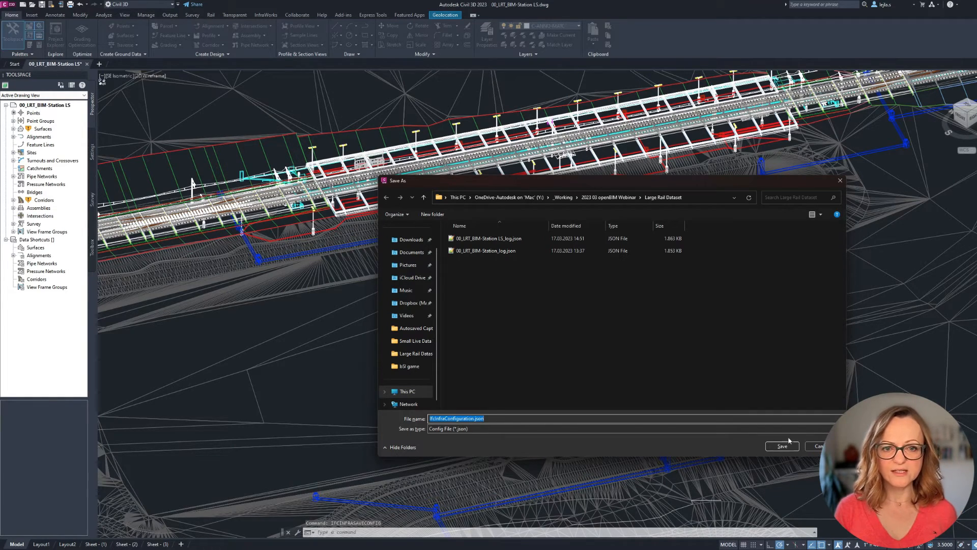
# Save the export settings as IfcInfraConfiguration.json in the Large Rail Dataset folder.
pyautogui.click(780, 445)
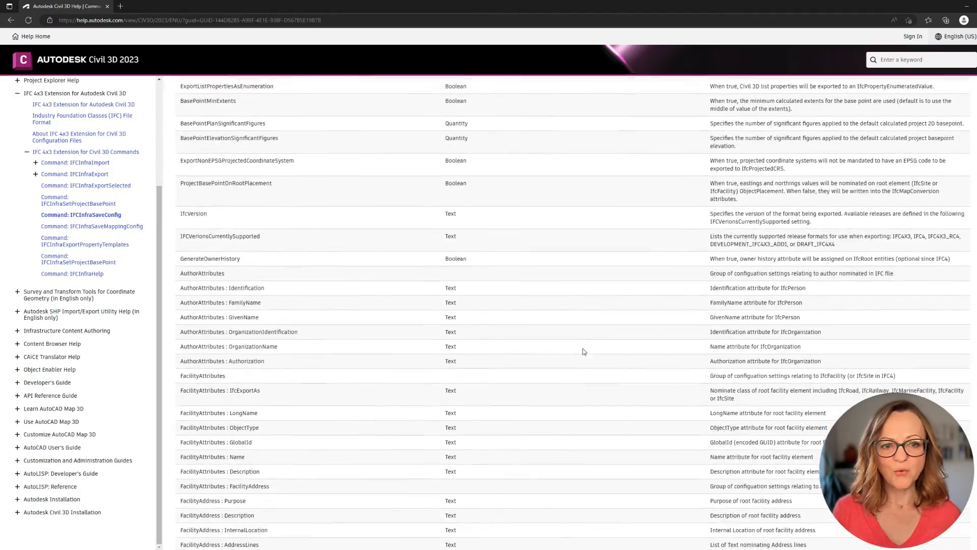
pyautogui.scroll(-3)
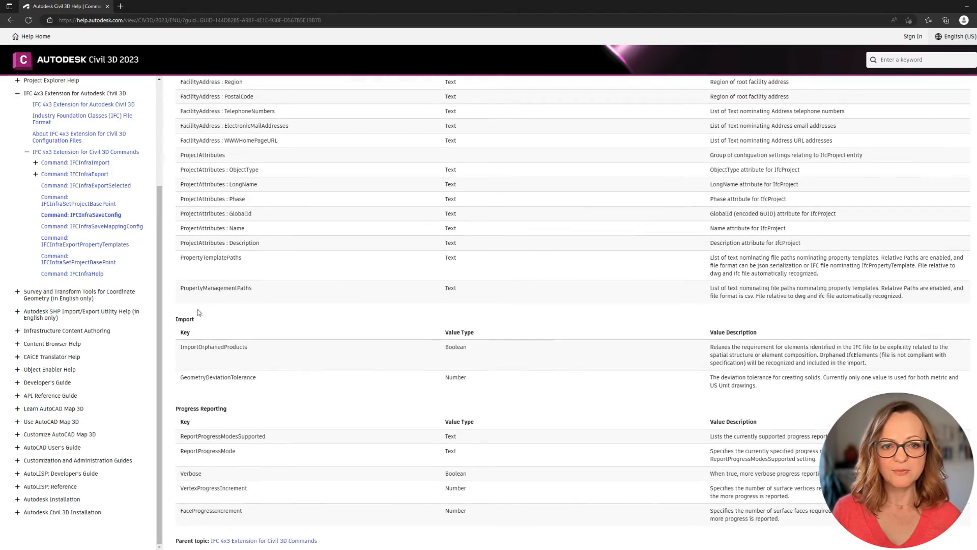
pyautogui.scroll(-3)
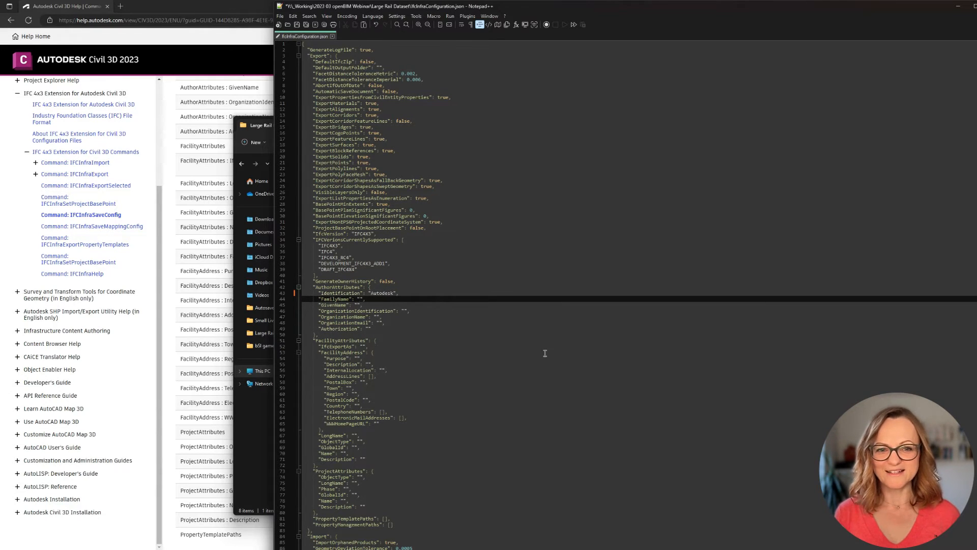
# Set FamilyName to 'LS' and Purpose to 'Sample file for testing' in the configuration file.
pyautogui.write('LS')
pyautogui.click(639, 357)
pyautogui.write('IFC test')
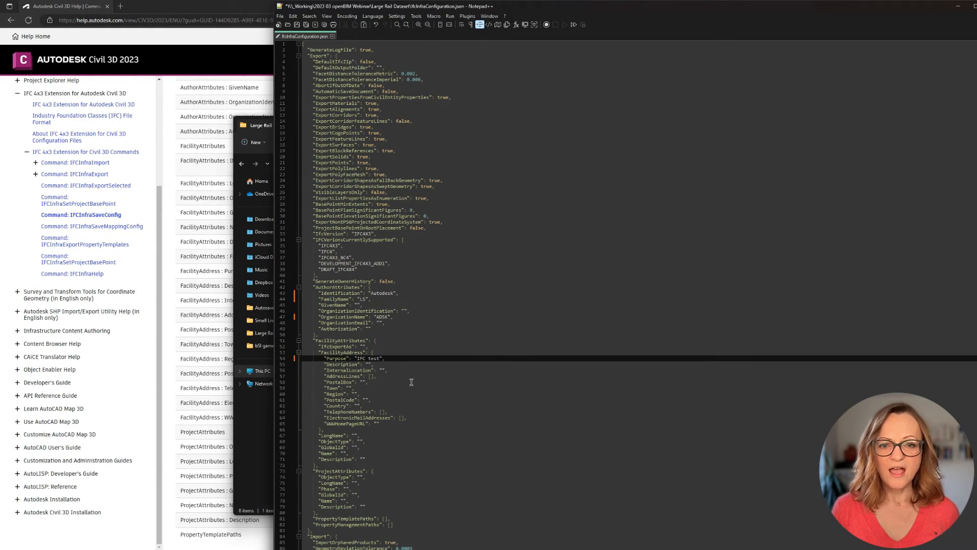
pyautogui.write('Sample file for testing')
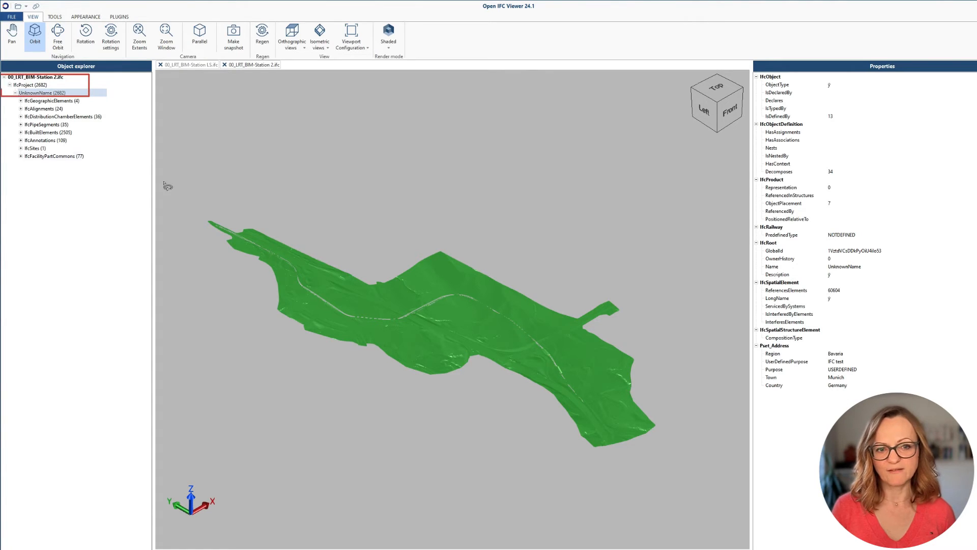
# Inspect the facility's address properties, then save the mapping as IfcInfraExportMapping.json.
pyautogui.click(29, 84)
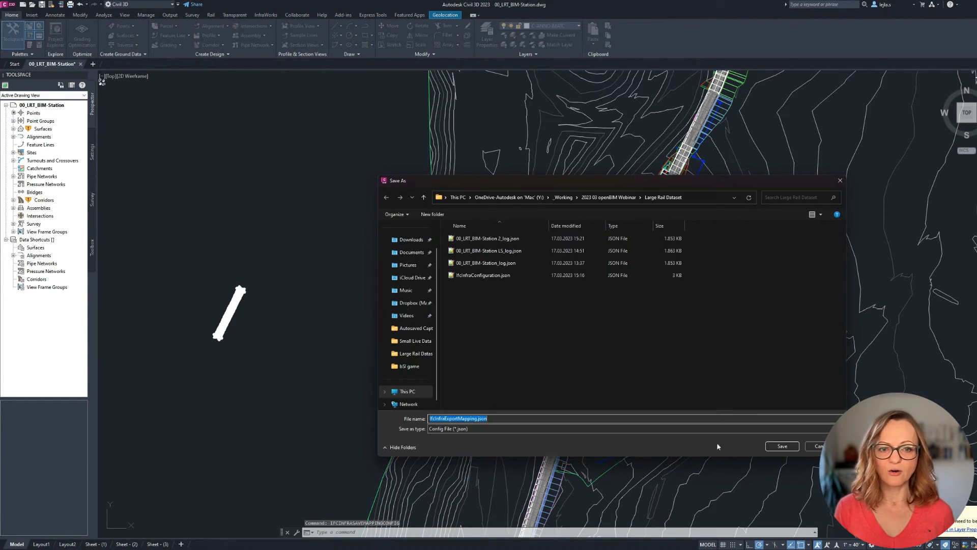
pyautogui.click(782, 446)
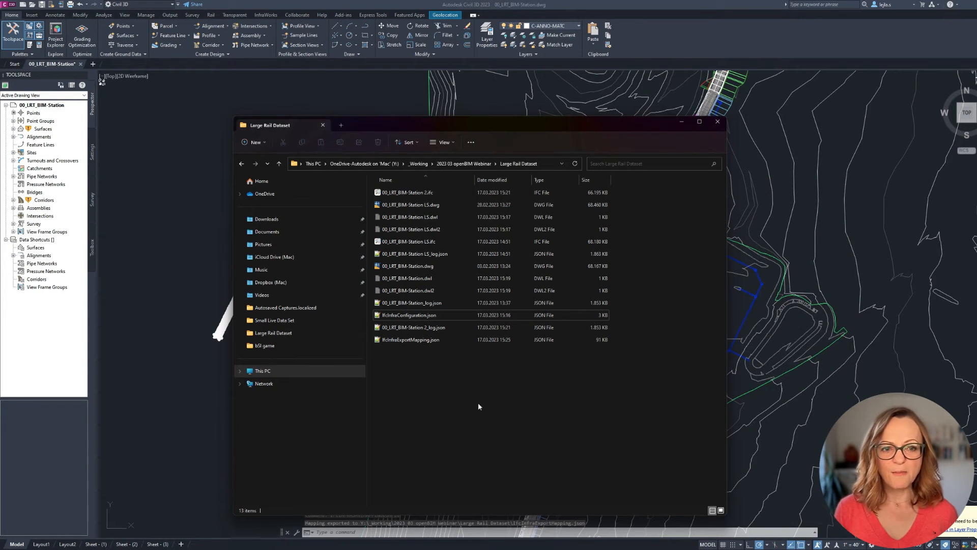
# Open the saved IfcInfraExportMapping.json from the Large Rail Dataset folder.
pyautogui.click(410, 338)
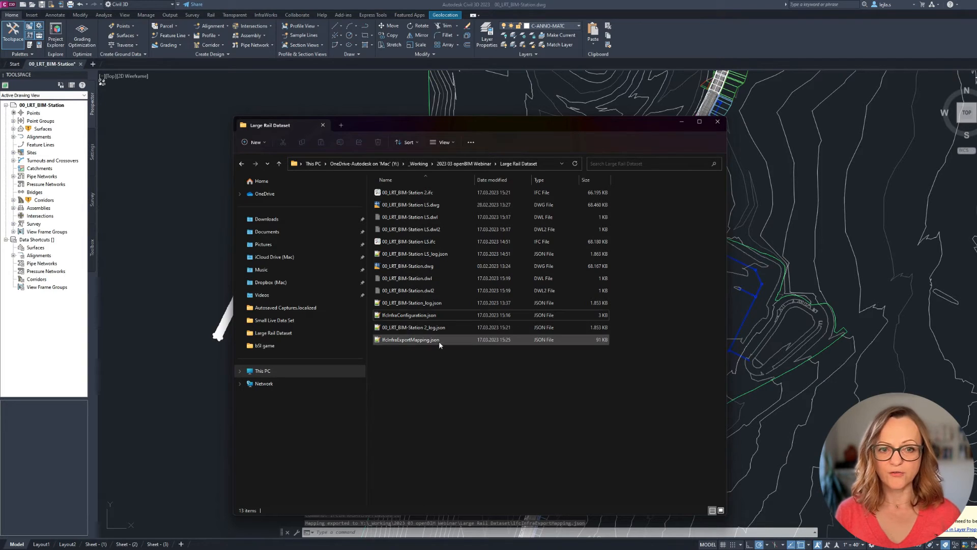
pyautogui.click(409, 339)
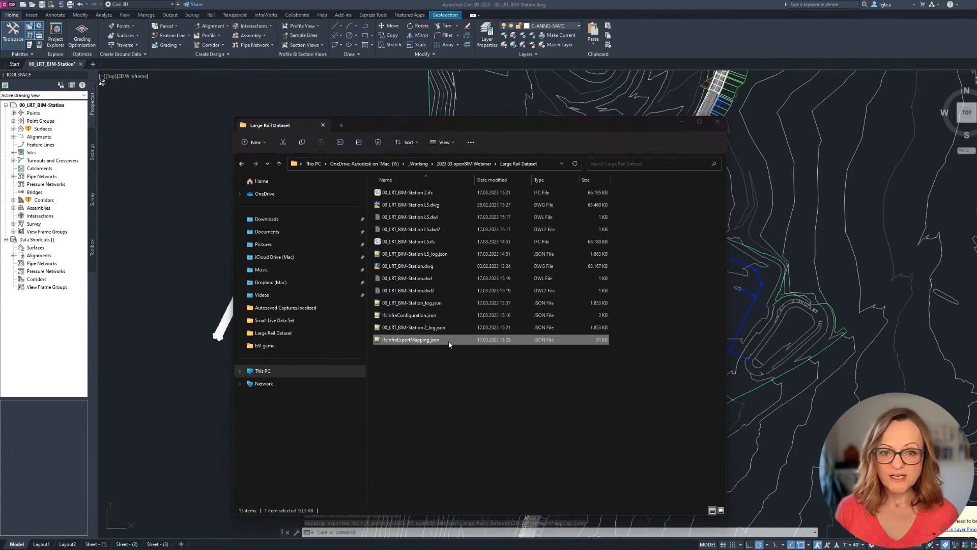
pyautogui.doubleClick(408, 339)
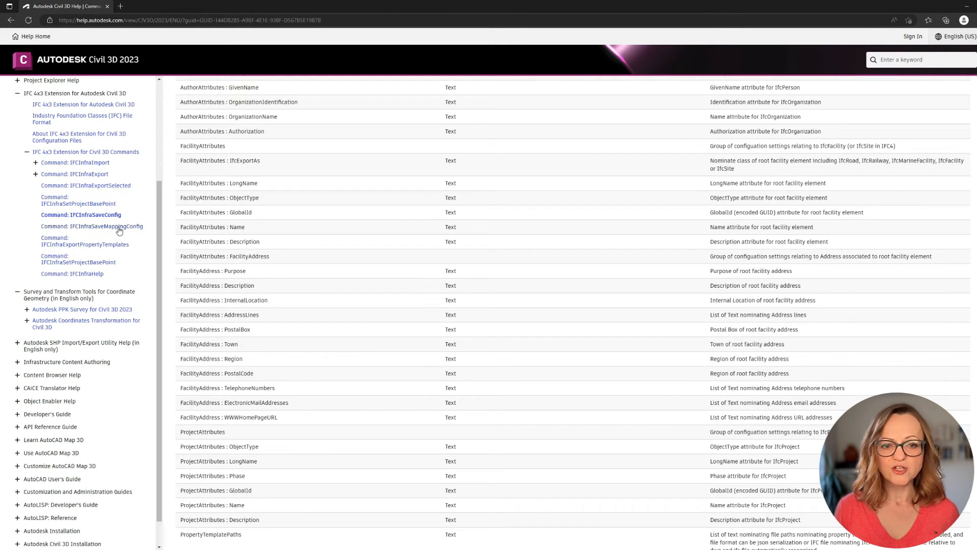
# Read the IFCInfraSaveMappingConfig help page describing the mapping file's sections.
pyautogui.click(91, 226)
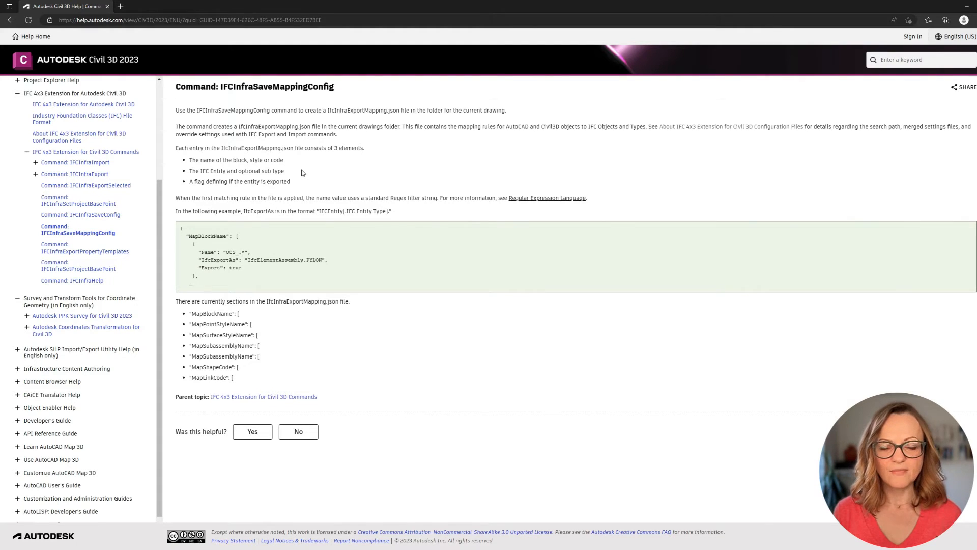
pyautogui.moveTo(425, 224)
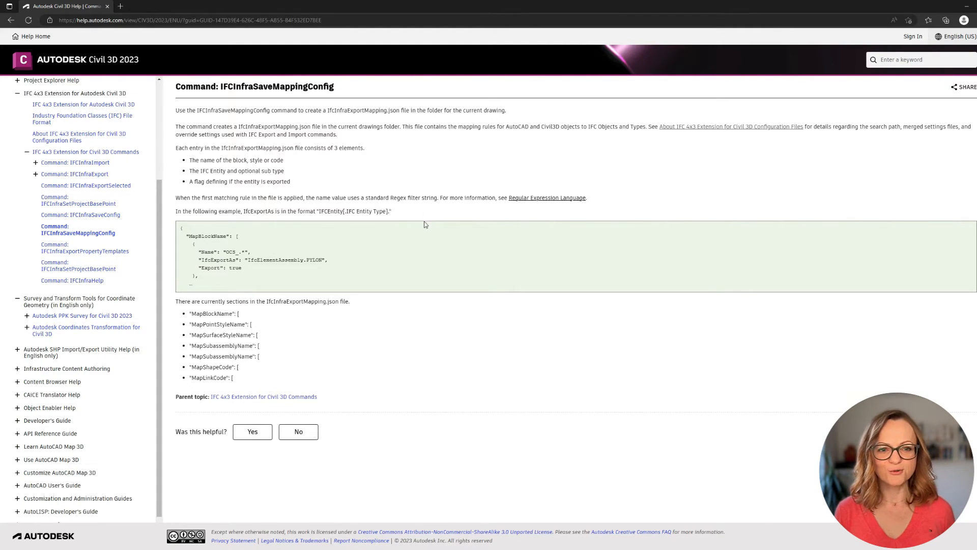
pyautogui.moveTo(423, 240)
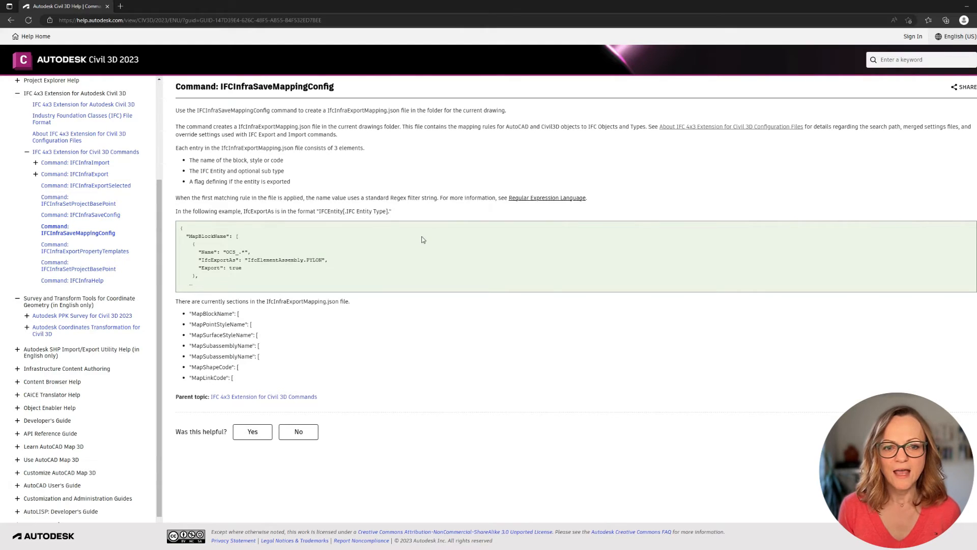
pyautogui.moveTo(458, 430)
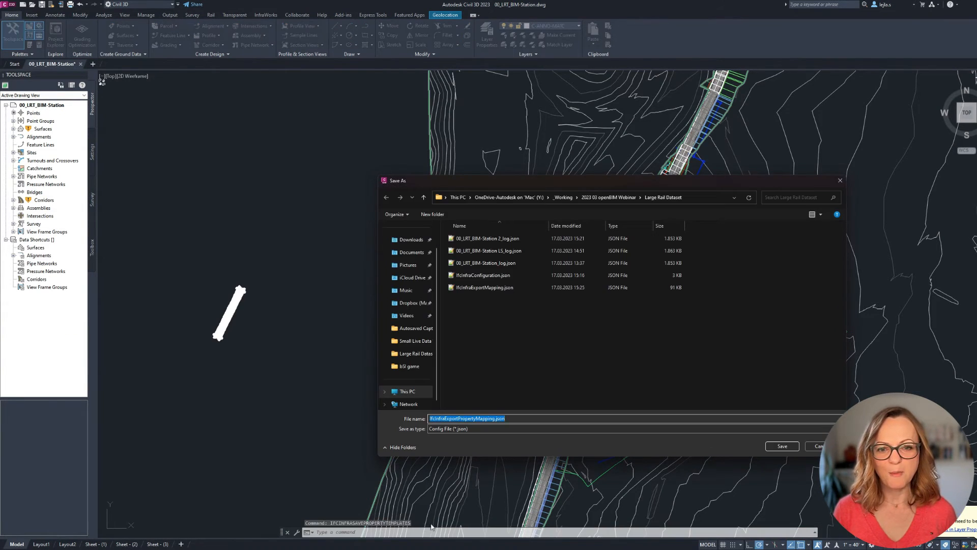
# Save IfcInfraExportPropertyMapping.json and its CSV into the Large Rail Dataset folder.
pyautogui.click(781, 446)
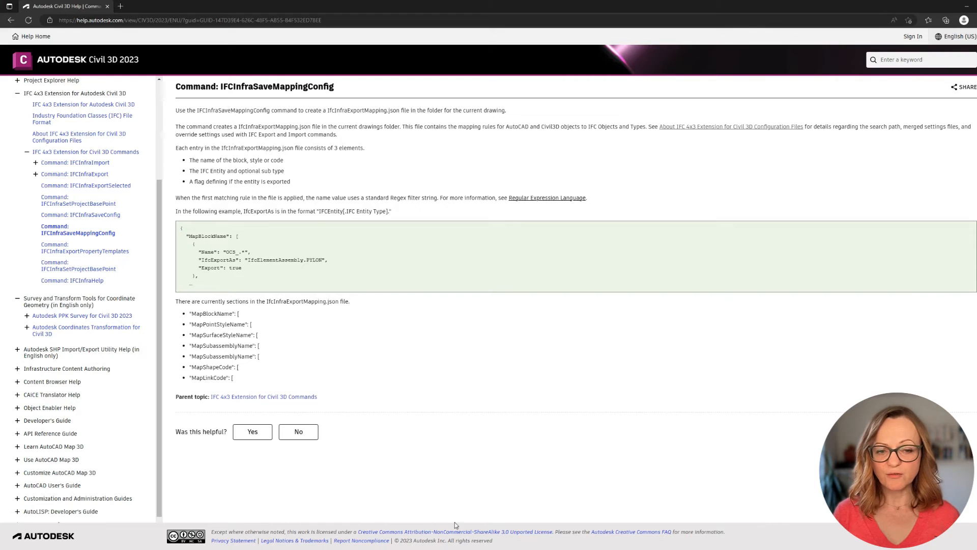
pyautogui.click(84, 248)
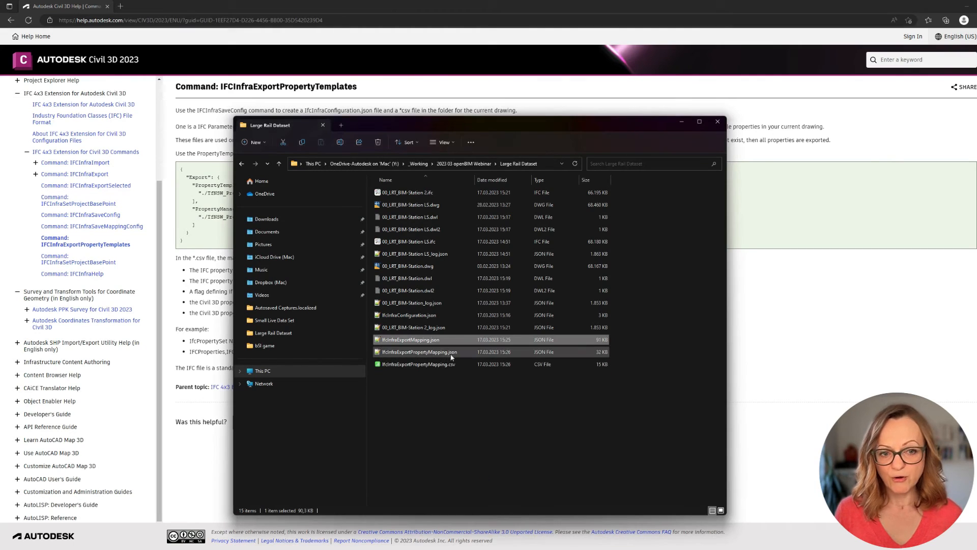
# Review the property set templates and IFC measure types in IfcInfraExportPropertyMapping.json.
pyautogui.doubleClick(419, 352)
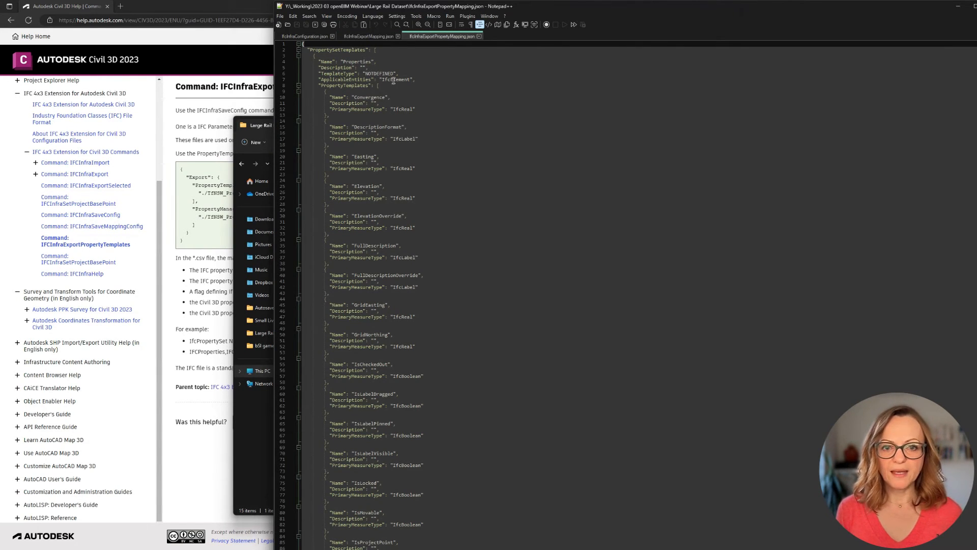
pyautogui.scroll(-3)
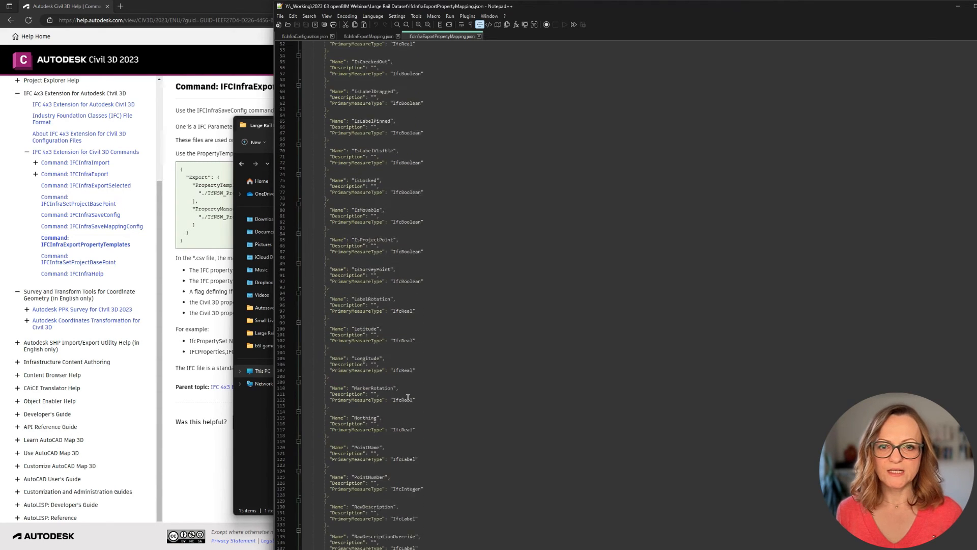
pyautogui.scroll(-3)
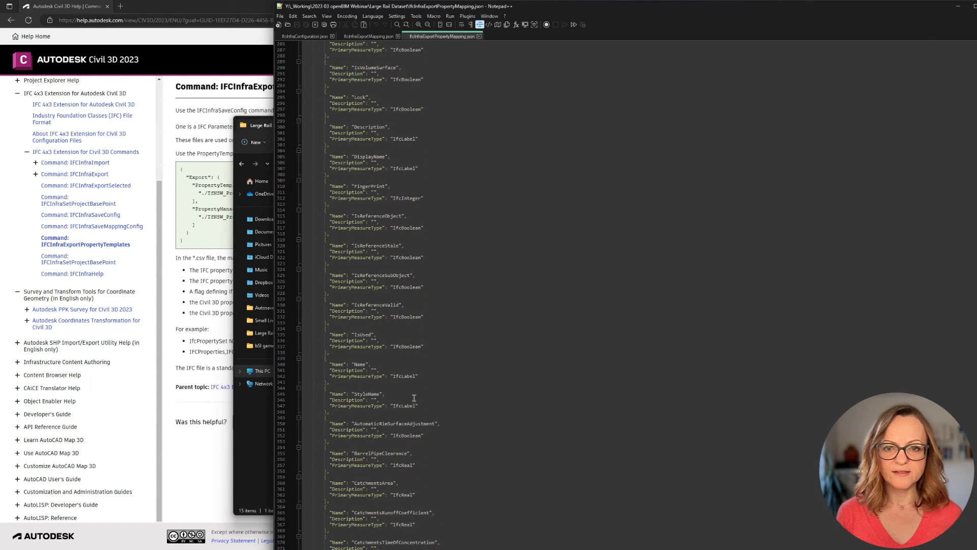
pyautogui.scroll(-3)
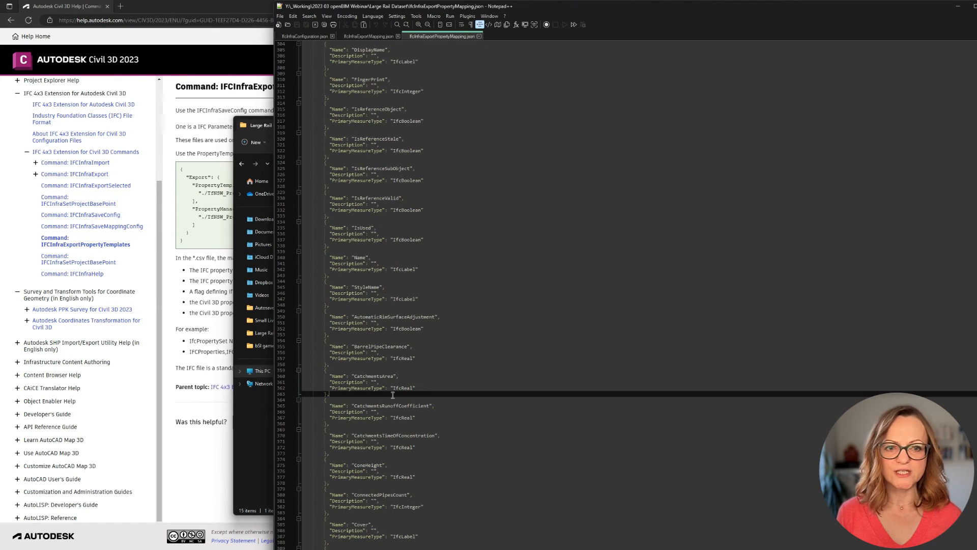
pyautogui.moveTo(476, 505)
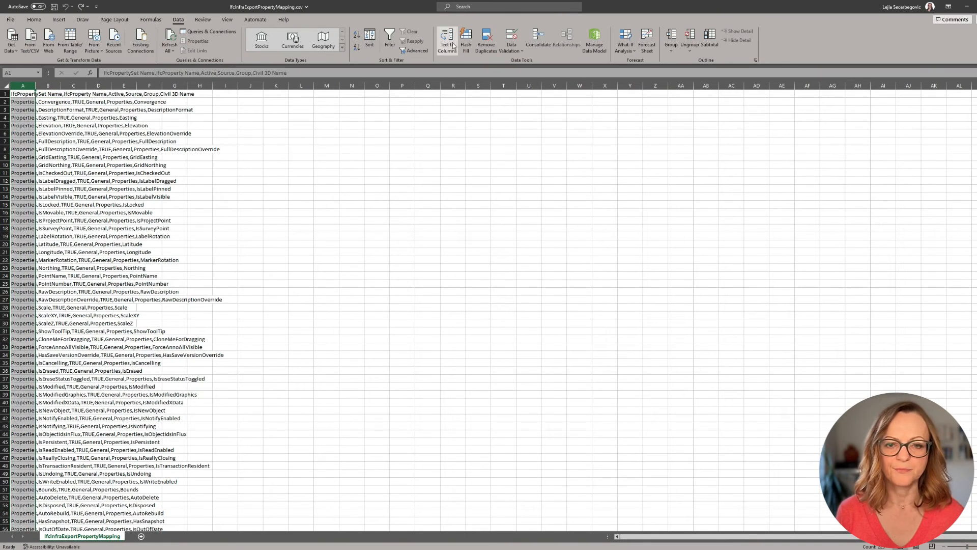
# Split column A by comma into columns from IfcPropertySet Name to Civil 3D Name.
pyautogui.click(448, 41)
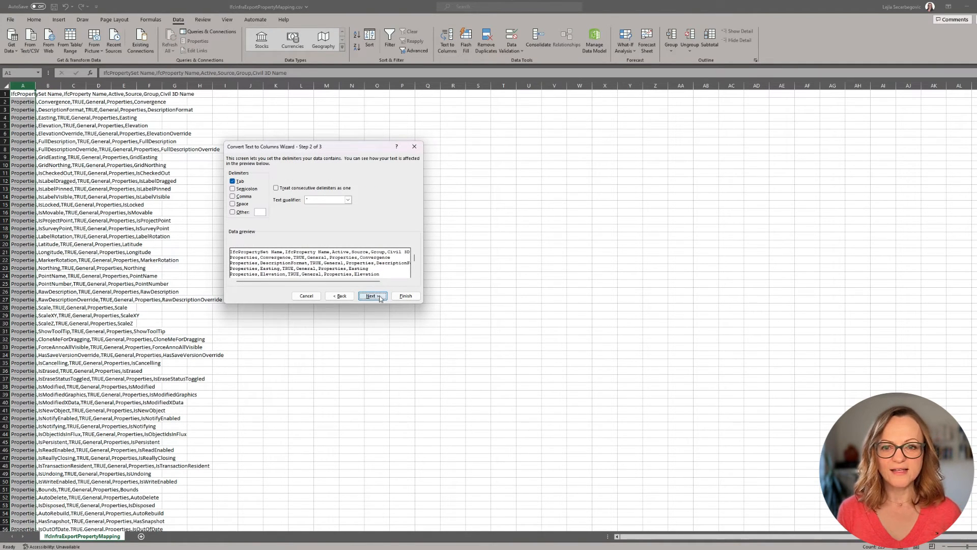
pyautogui.click(373, 296)
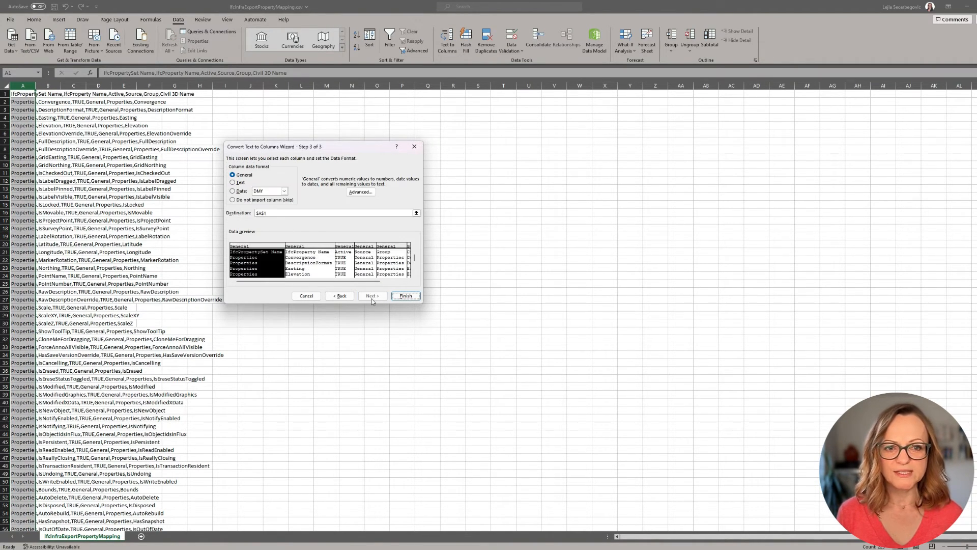
pyautogui.click(405, 295)
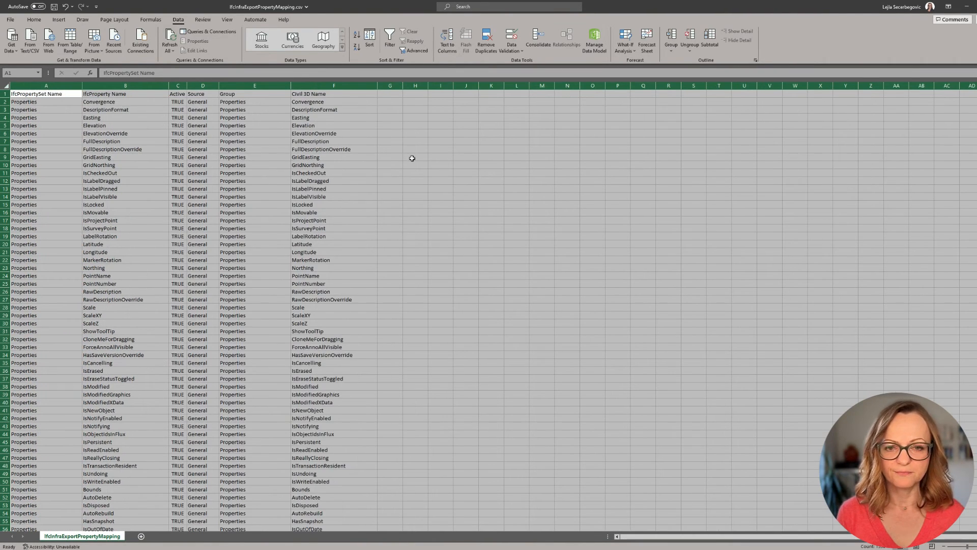
pyautogui.click(414, 156)
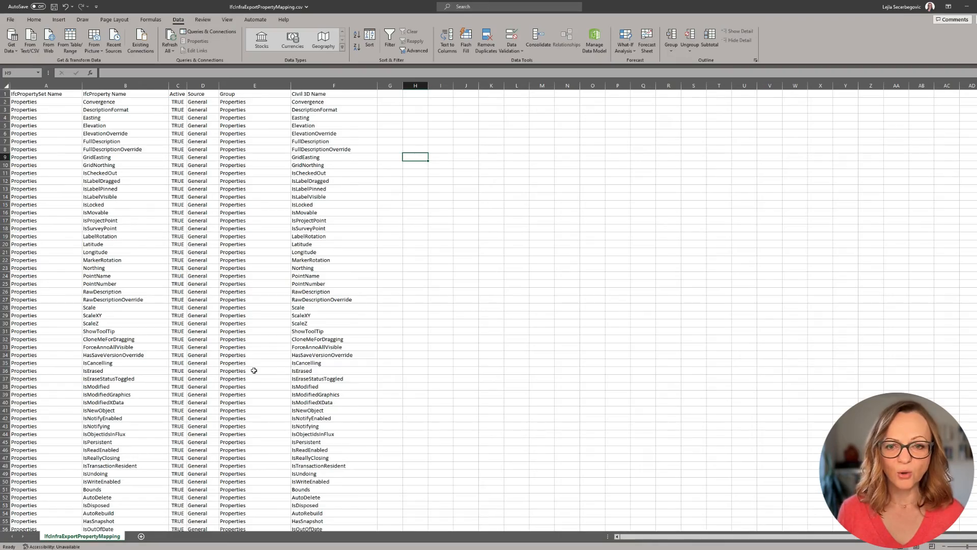
pyautogui.scroll(-3)
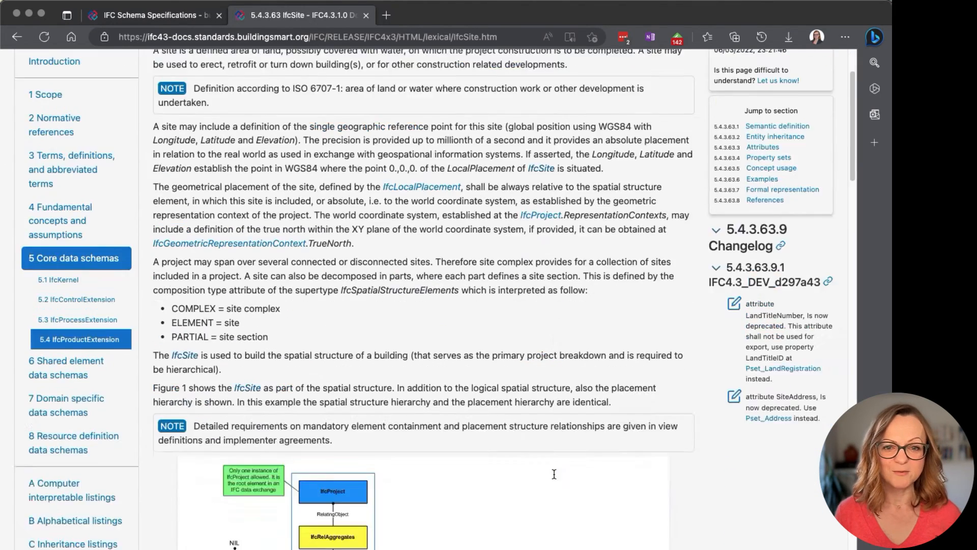
# Read the IfcSite entity page on site definition and geographic placement.
pyautogui.scroll(-3)
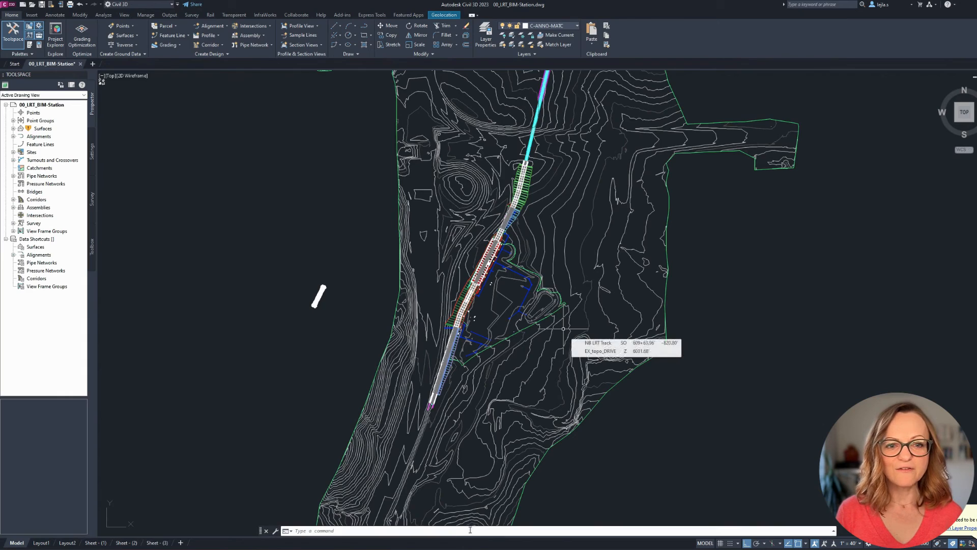
# Start an IFCINFRA command at the command line in the LRT station drawing.
pyautogui.write('ifcin')
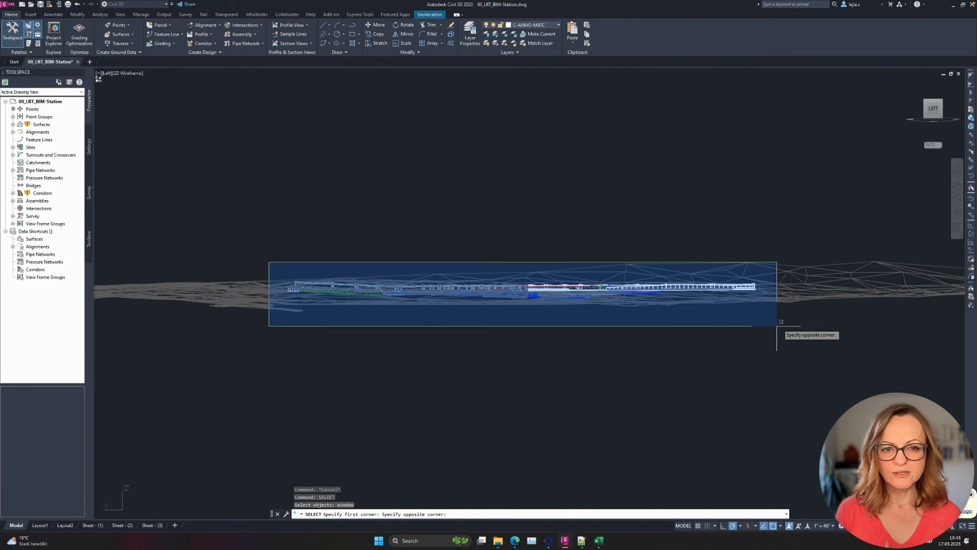
# Export the selected station objects to 00_LRT_BIM-Station - selection.ifc for Autodesk Docs.
pyautogui.write('IFC')
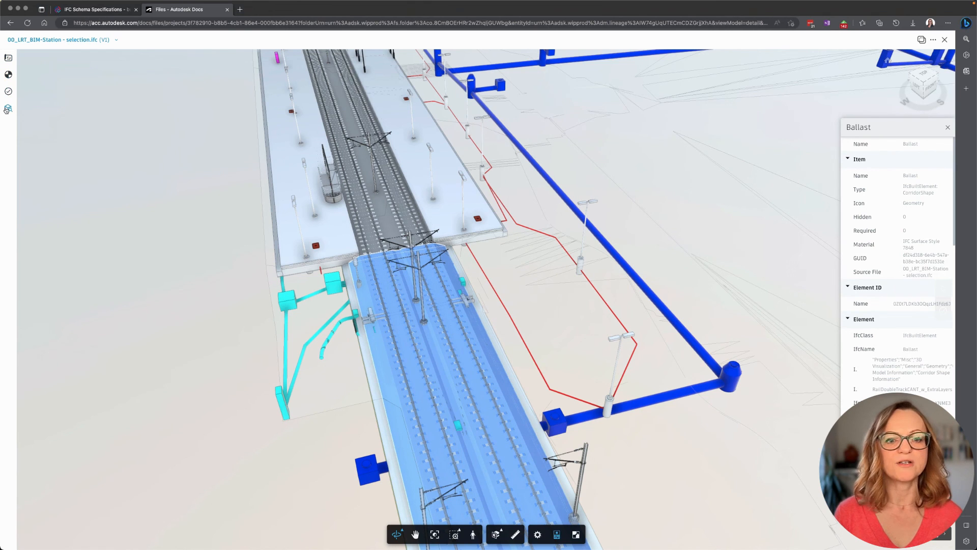
# Show the Model Browser listing object layers and IFC element groups of the station model.
pyautogui.click(8, 108)
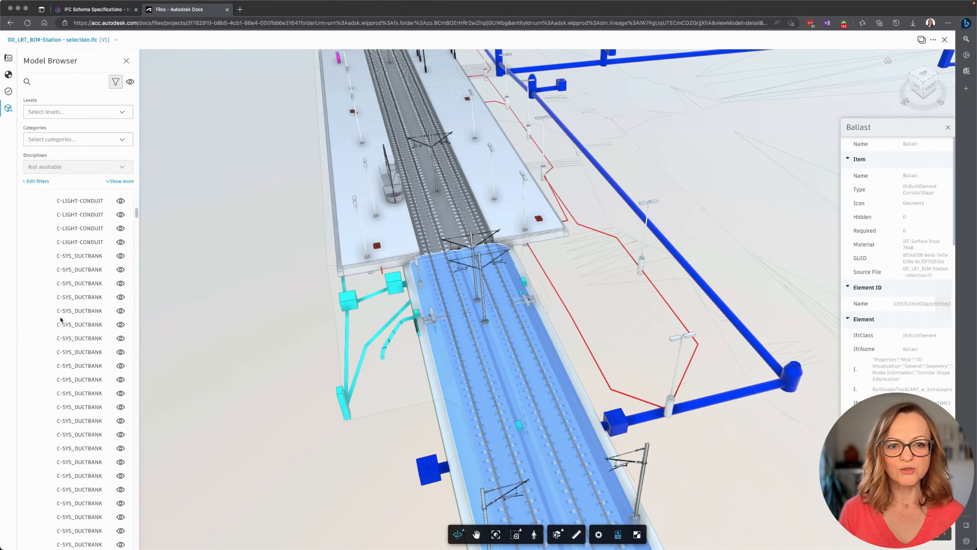
pyautogui.scroll(-3)
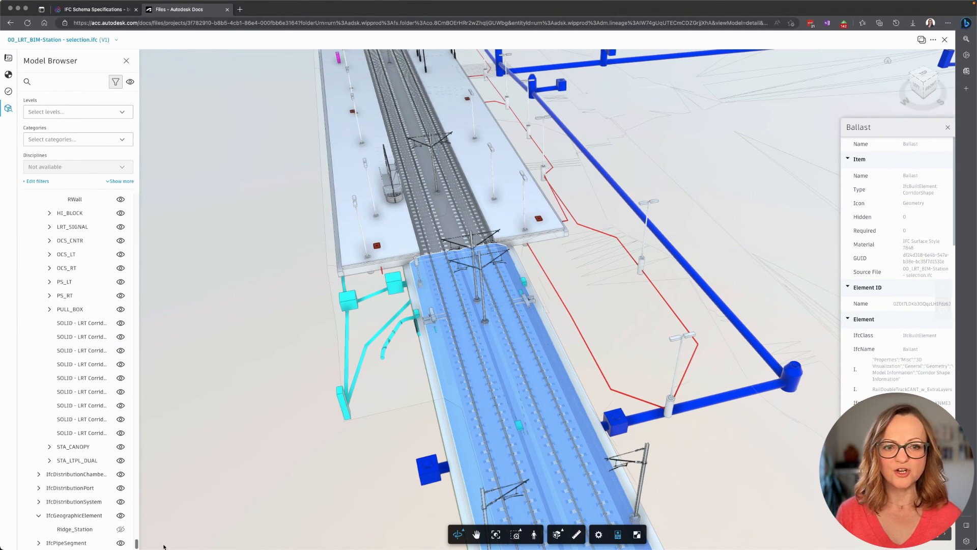